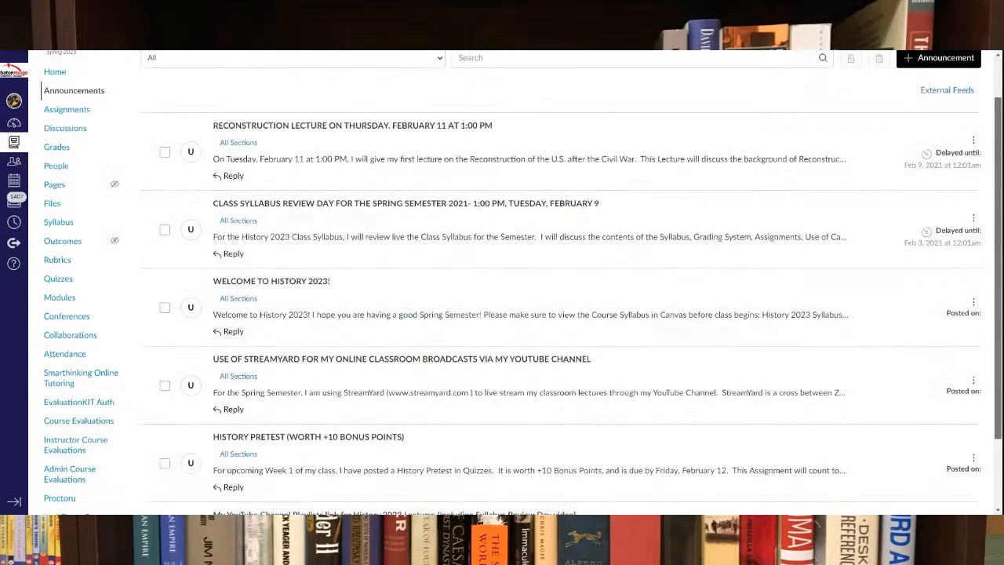
# Scroll the course page and open the StreamYard broadcasts announcement
pyautogui.scroll(-3)
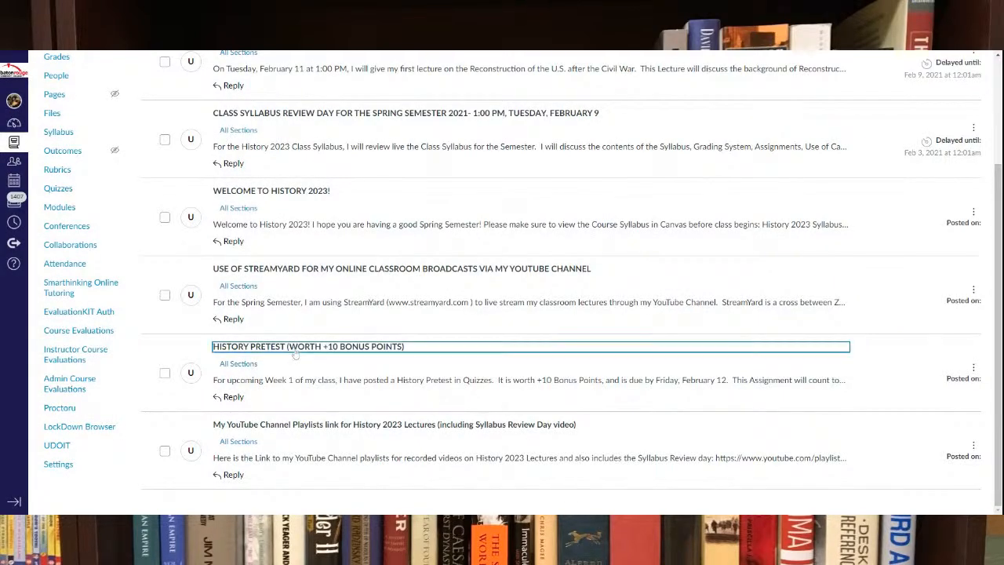
pyautogui.click(307, 346)
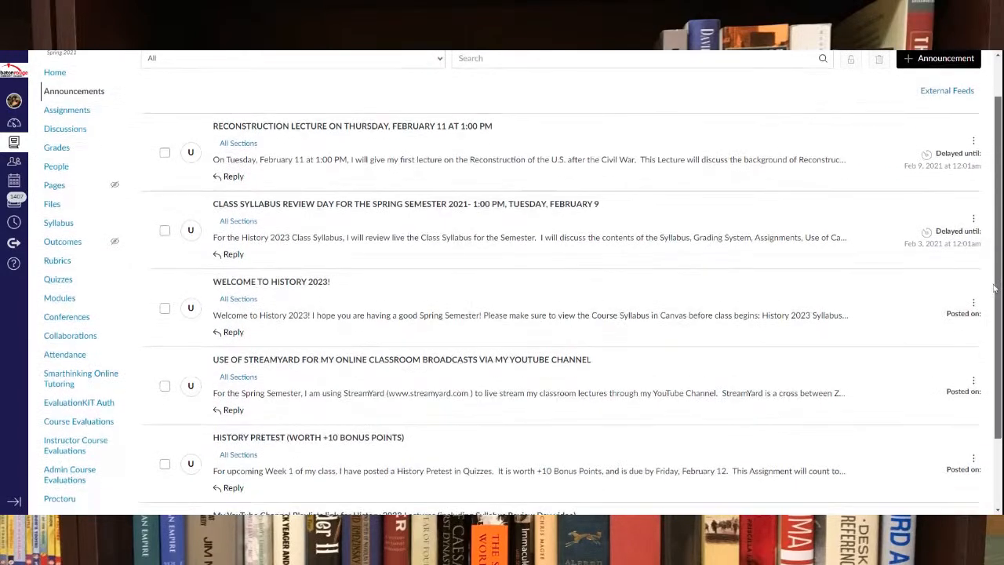
pyautogui.scroll(-3)
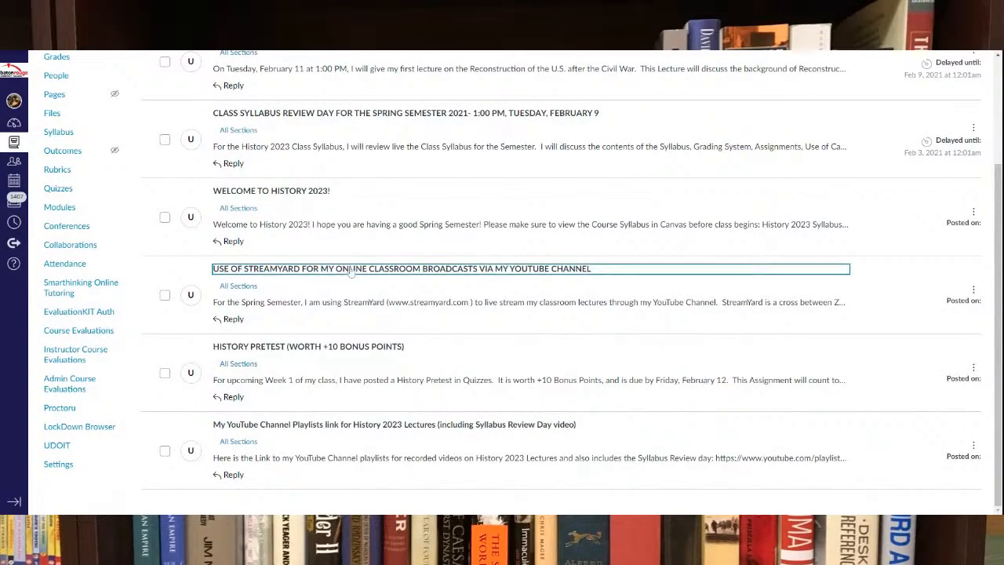
pyautogui.click(401, 268)
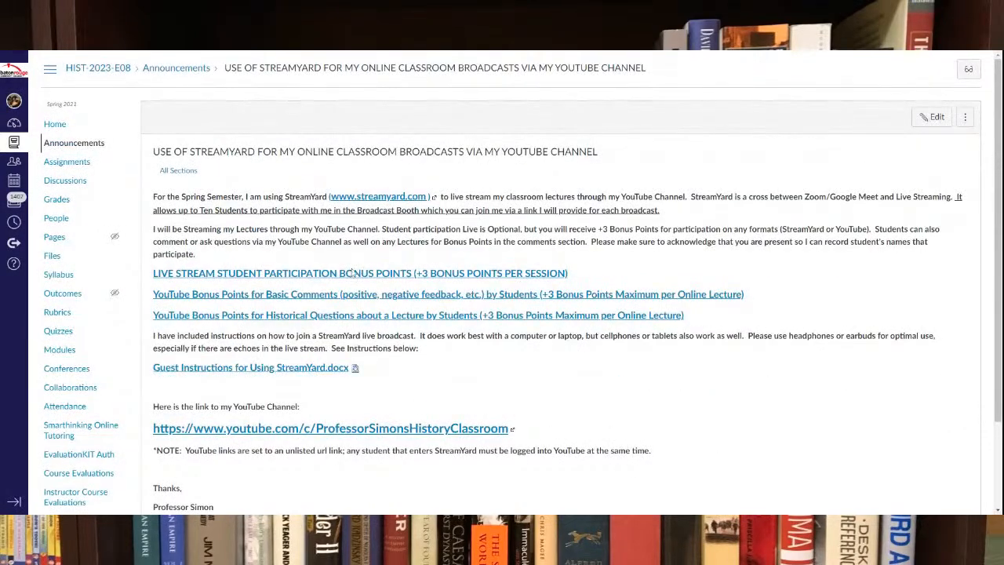
pyautogui.moveTo(352, 259)
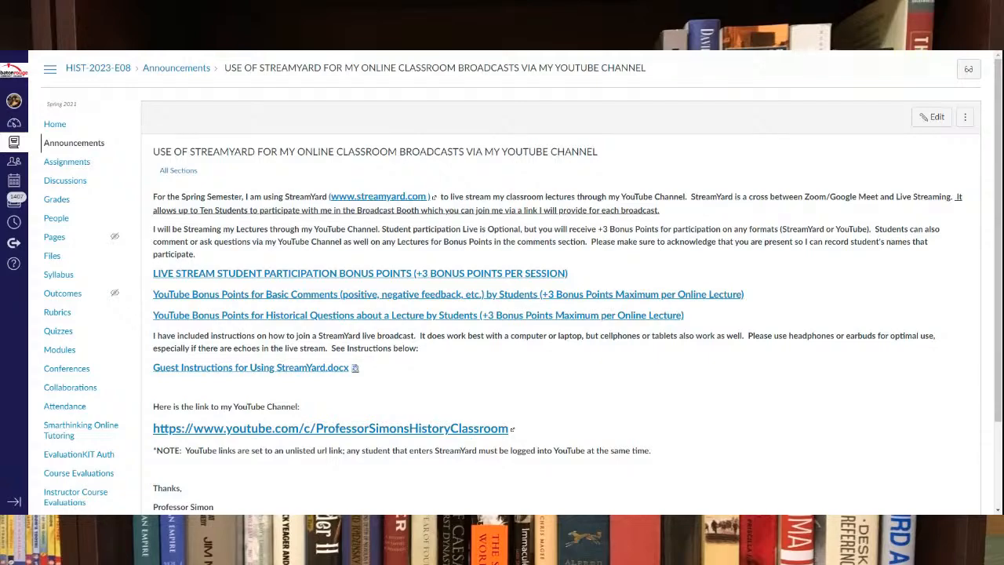
pyautogui.moveTo(543, 395)
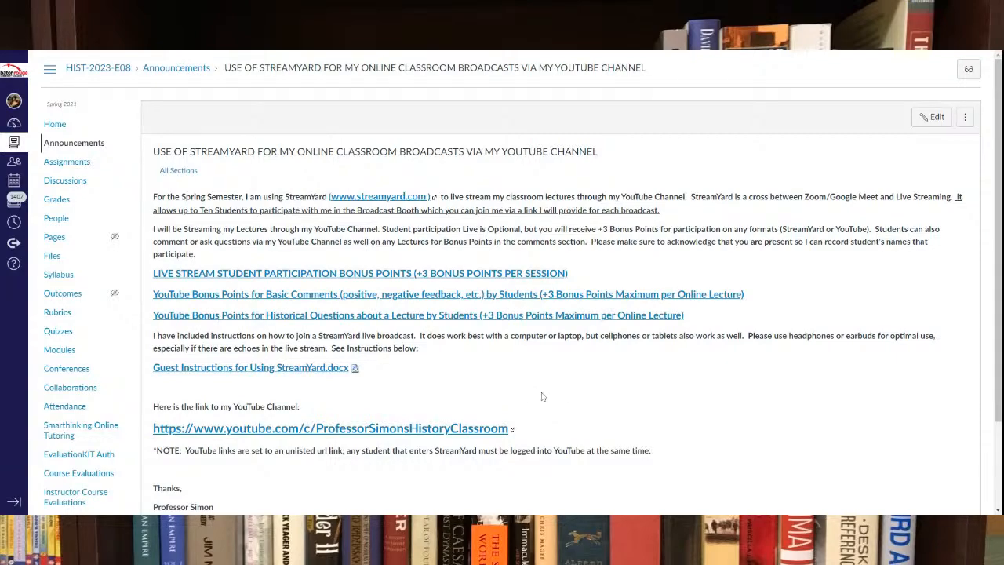
pyautogui.moveTo(539, 407)
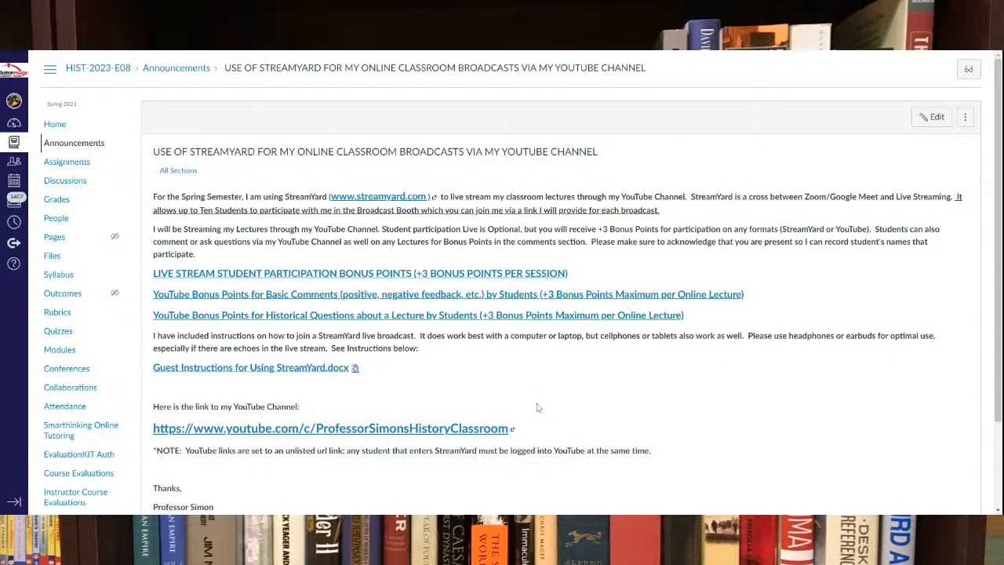
pyautogui.moveTo(521, 415)
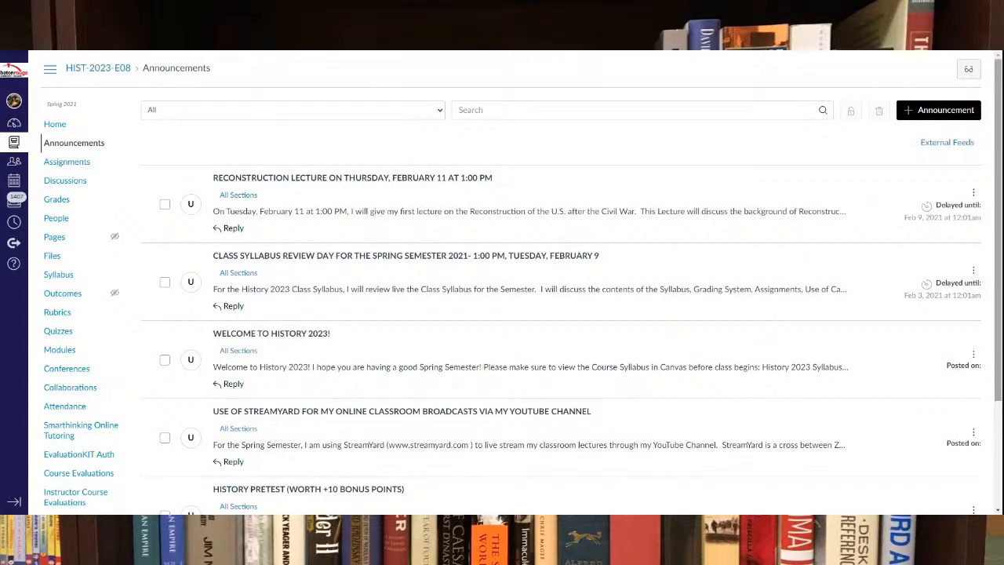
# Read the YouTube playlists, Class Syllabus Review Day and Reconstruction lecture announcements
pyautogui.scroll(-3)
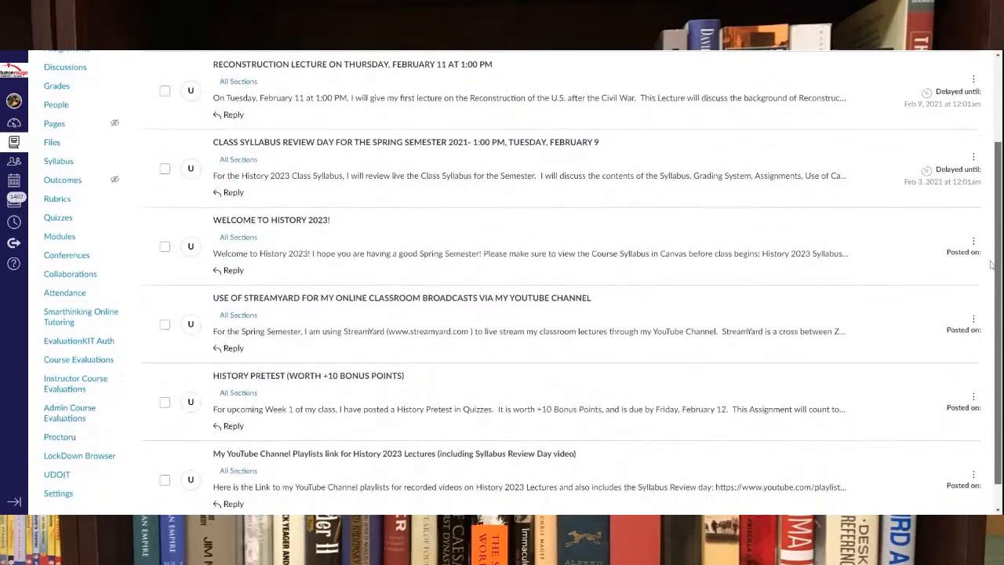
pyautogui.click(394, 454)
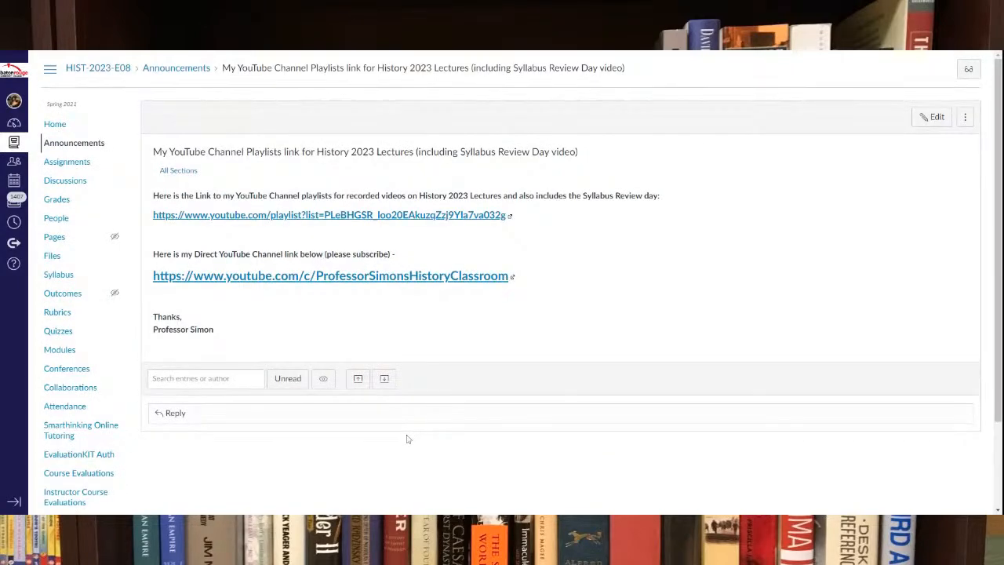
pyautogui.moveTo(405, 430)
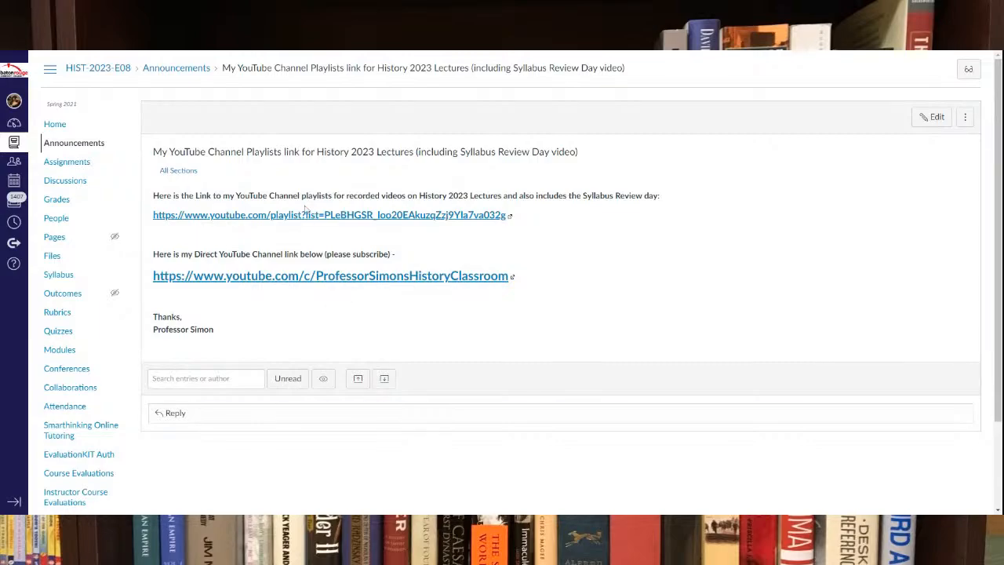
pyautogui.moveTo(495, 218)
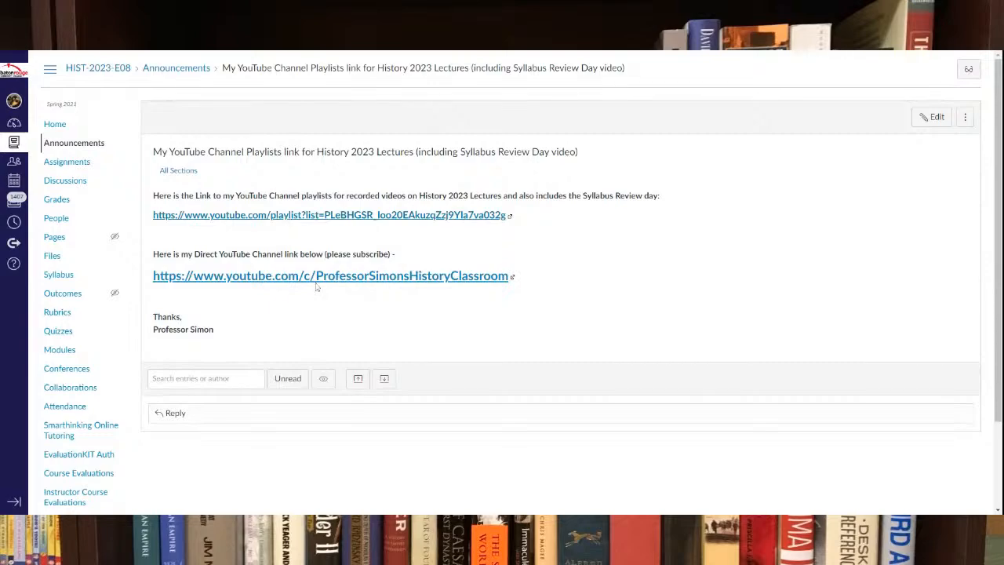
pyautogui.moveTo(267, 283)
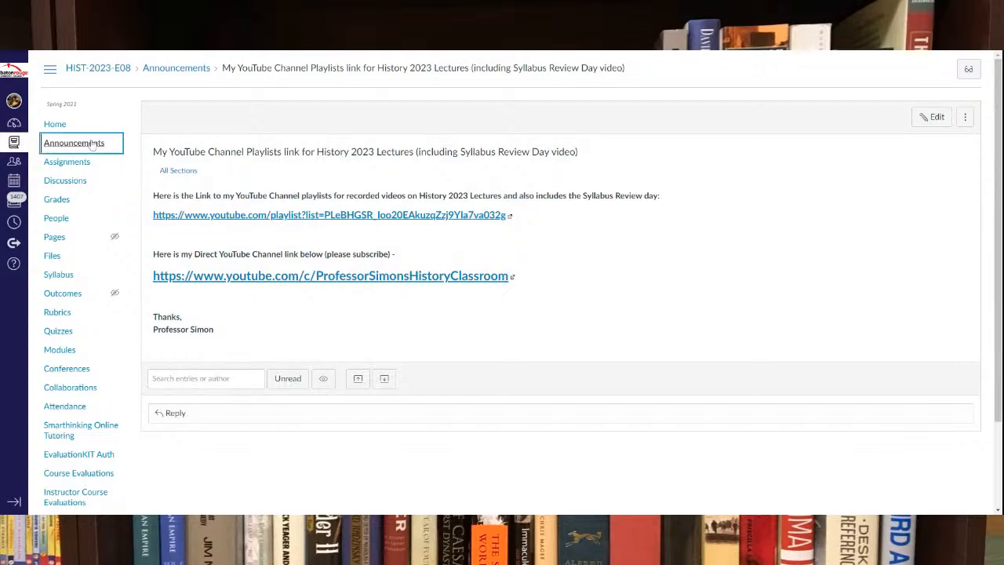
pyautogui.click(74, 143)
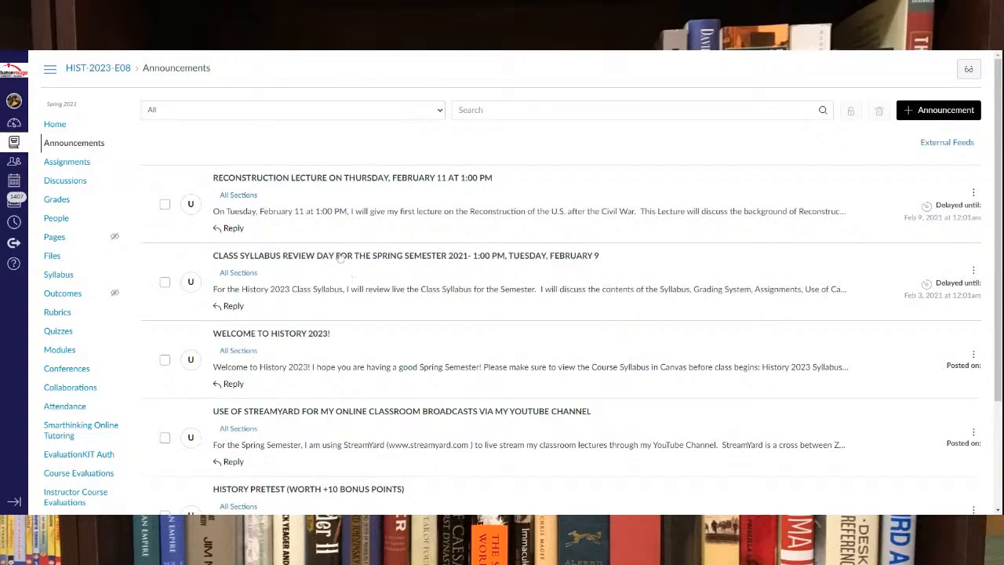
pyautogui.click(405, 255)
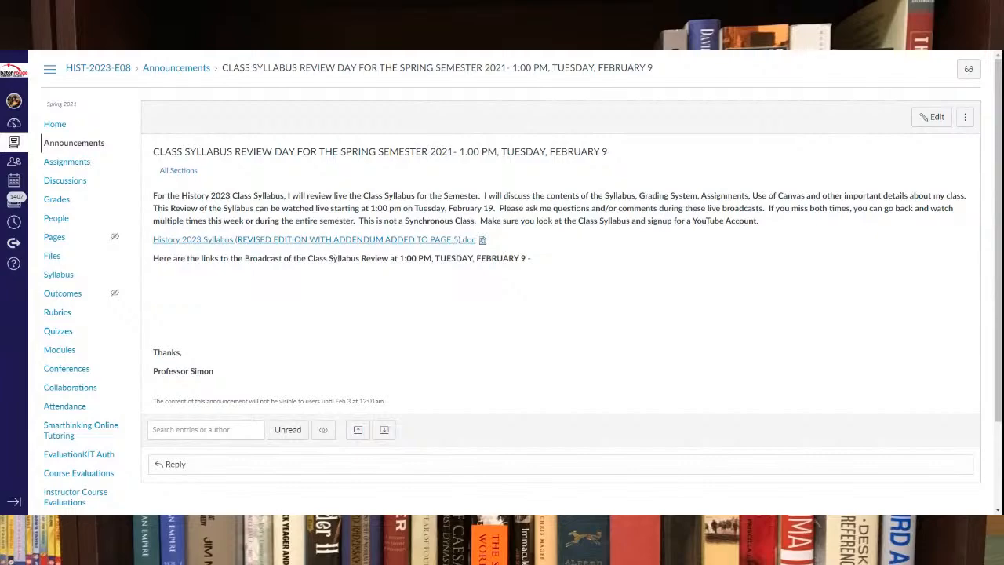
pyautogui.moveTo(384, 360)
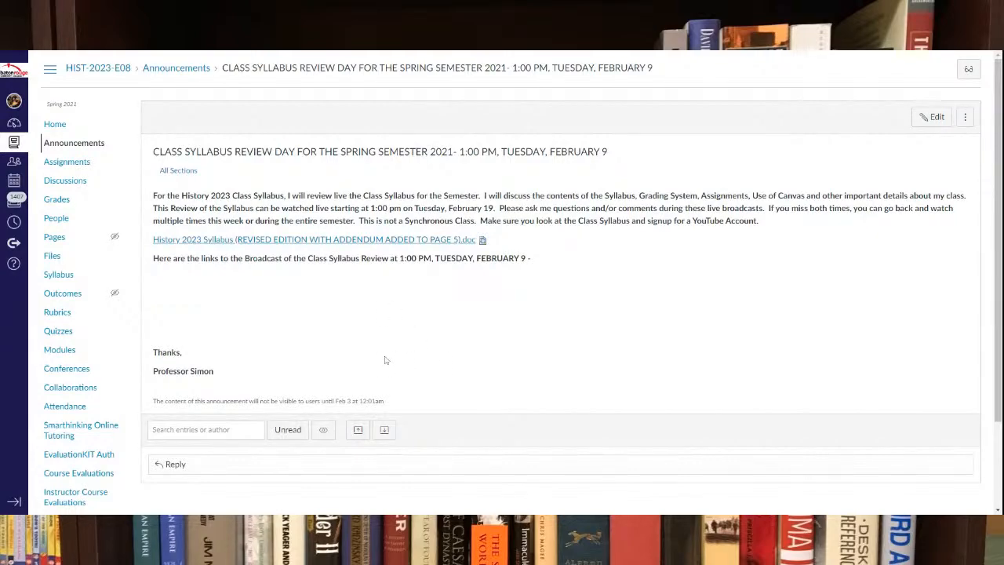
pyautogui.moveTo(363, 341)
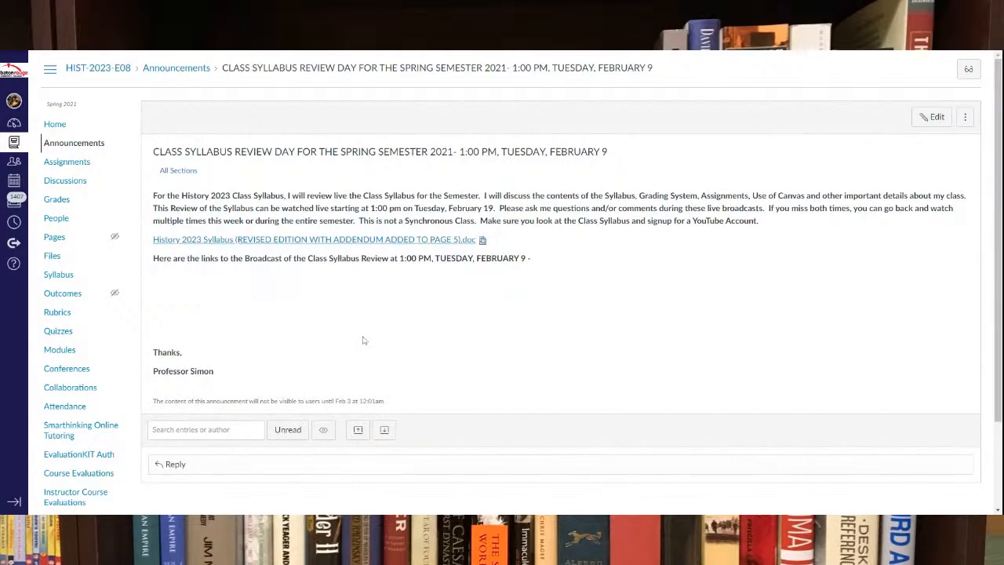
pyautogui.moveTo(359, 339)
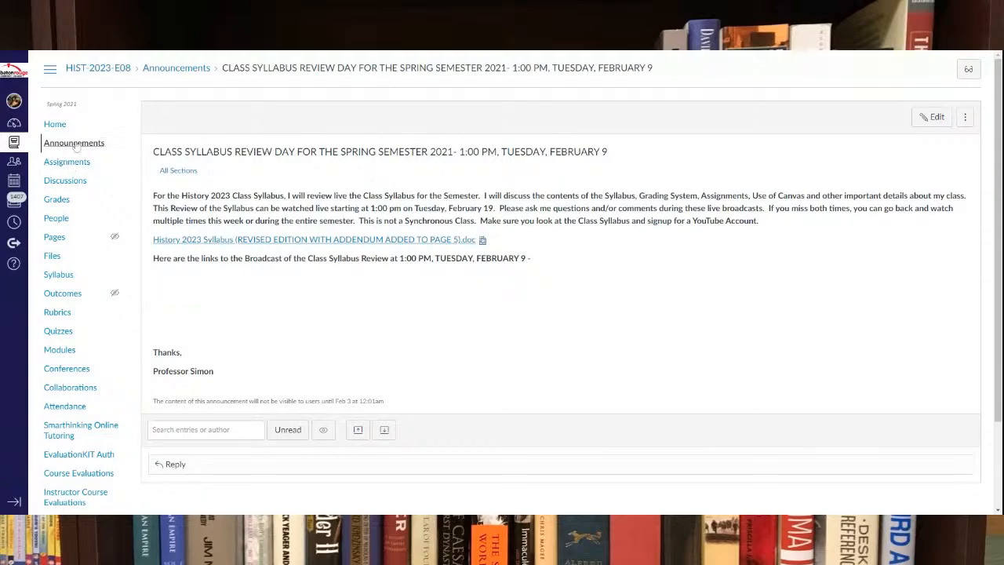
pyautogui.click(176, 68)
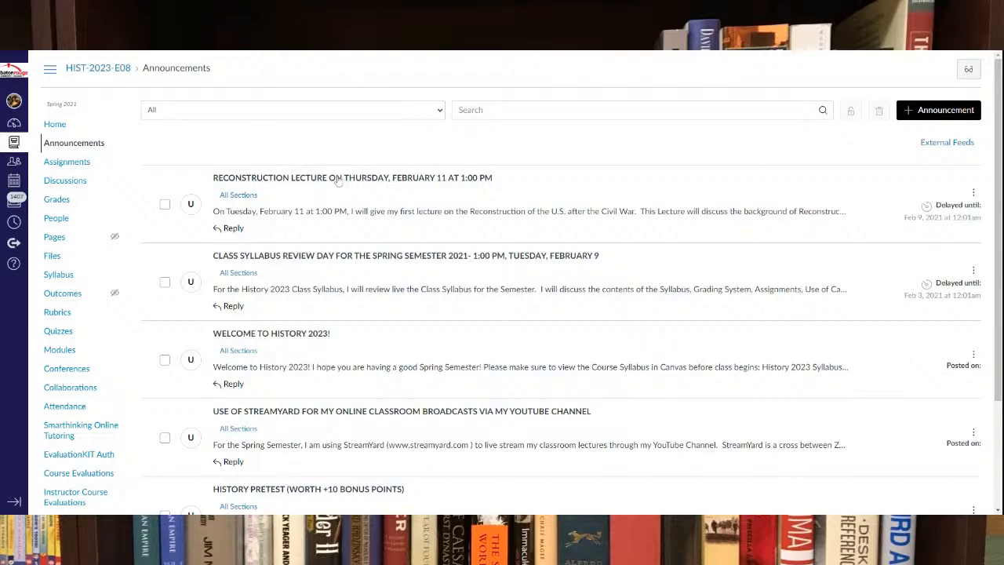
pyautogui.click(352, 177)
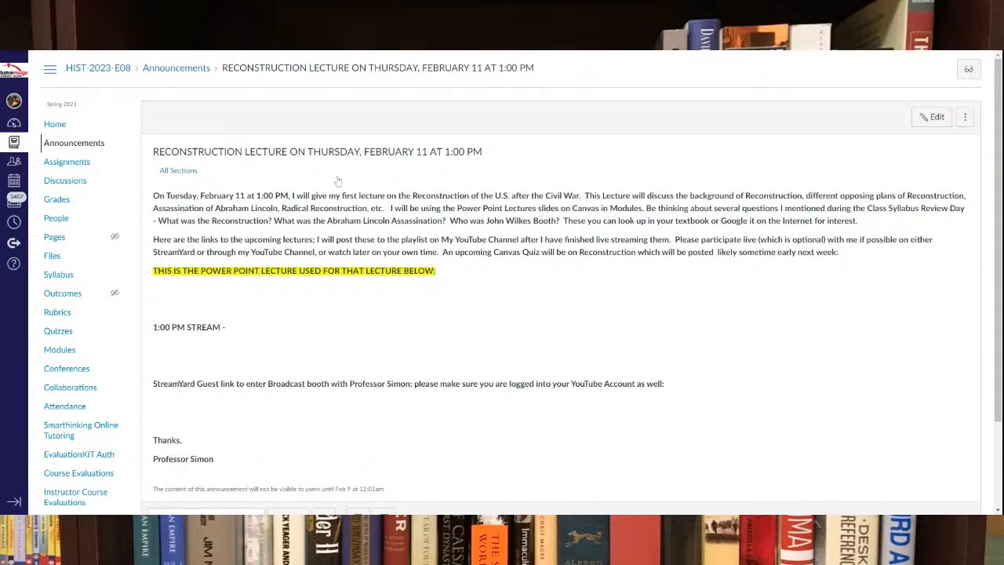
pyautogui.moveTo(436, 280)
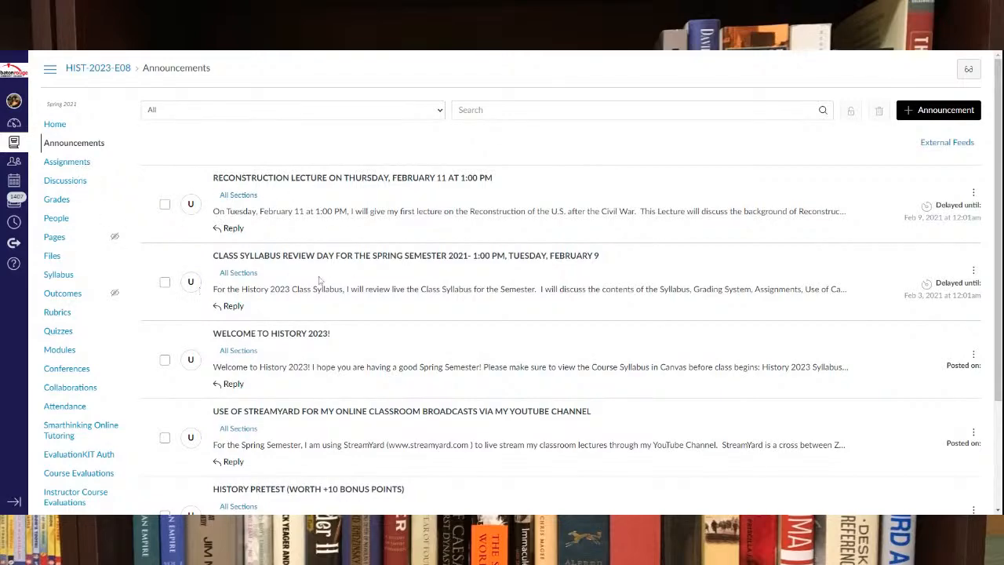
pyautogui.moveTo(420, 233)
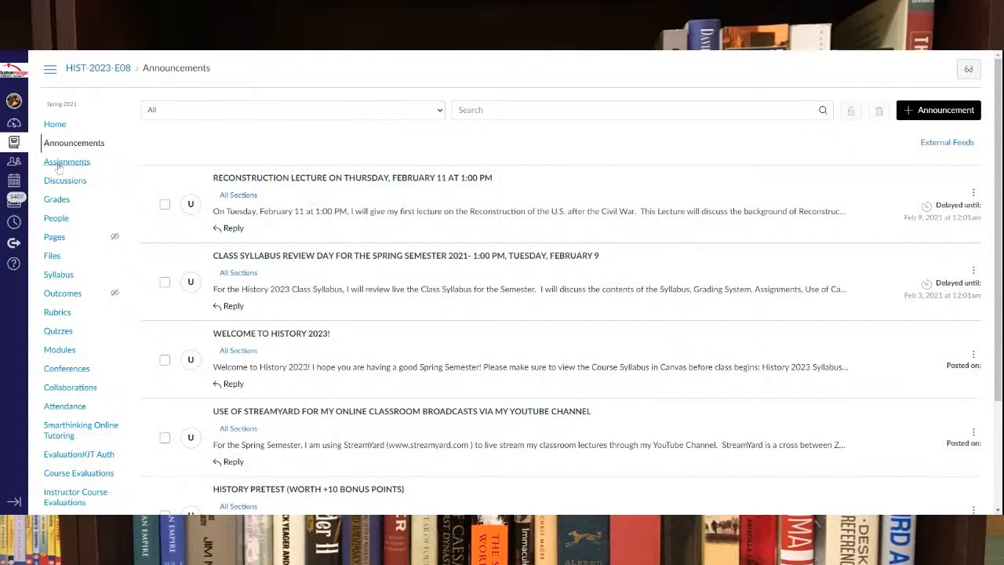
# View the historical research paper assignment, then the Student Contract Policy Page assignment
pyautogui.click(67, 162)
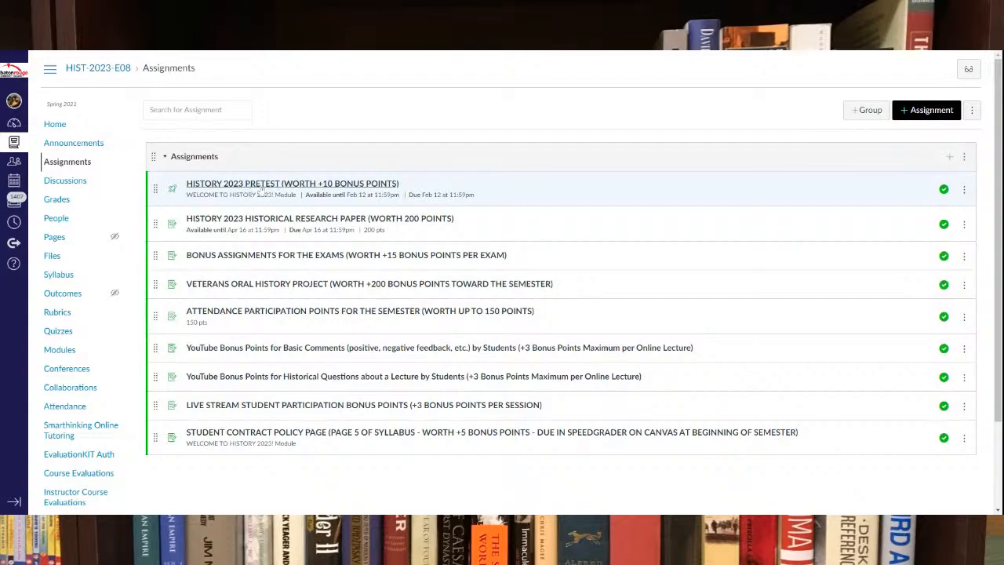
pyautogui.moveTo(320, 218)
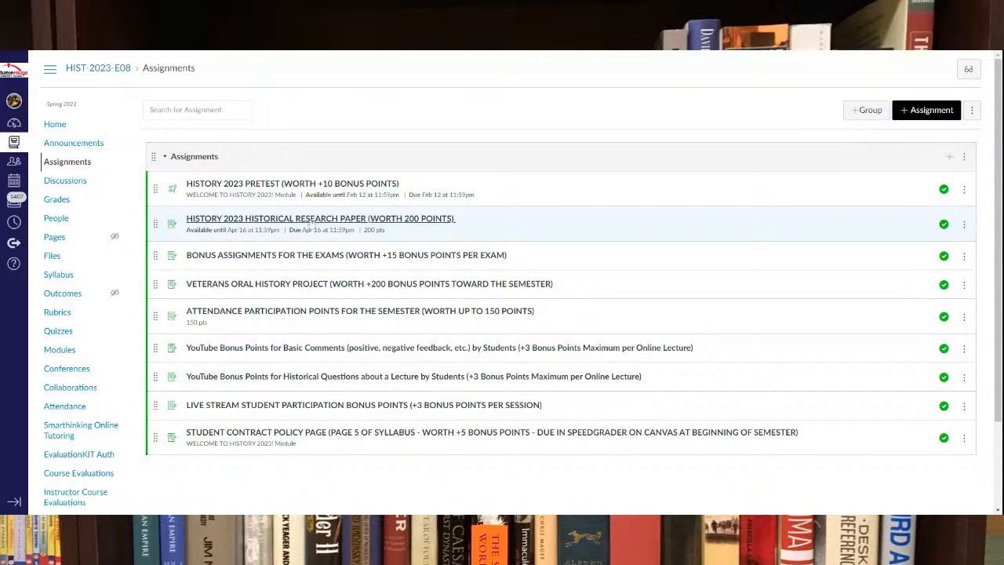
pyautogui.moveTo(305, 306)
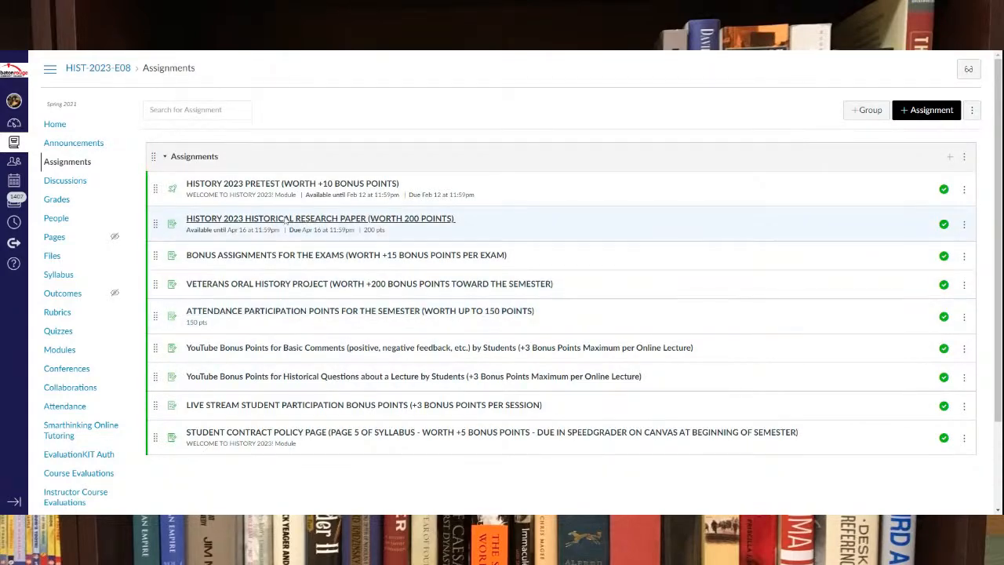
pyautogui.moveTo(278, 226)
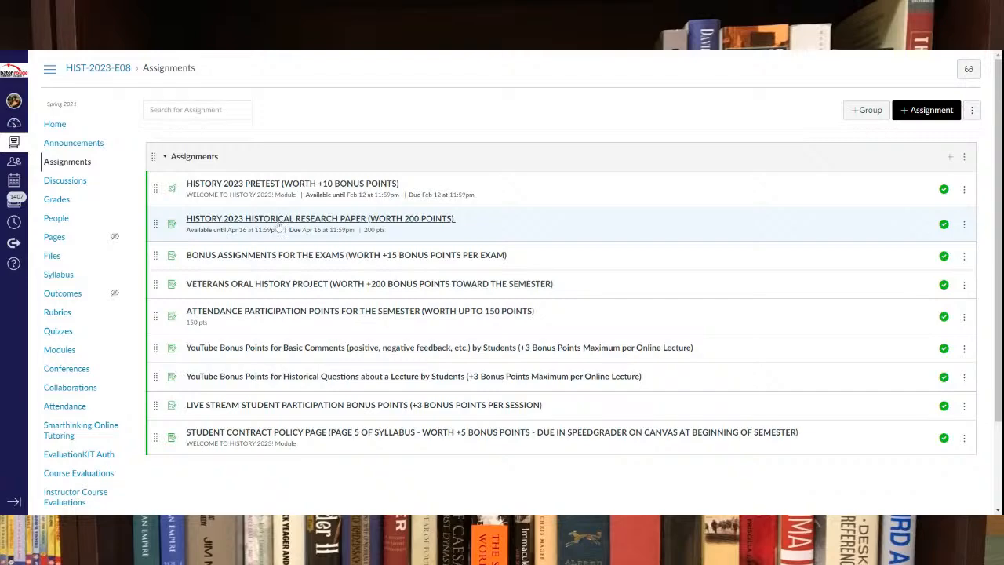
pyautogui.click(320, 219)
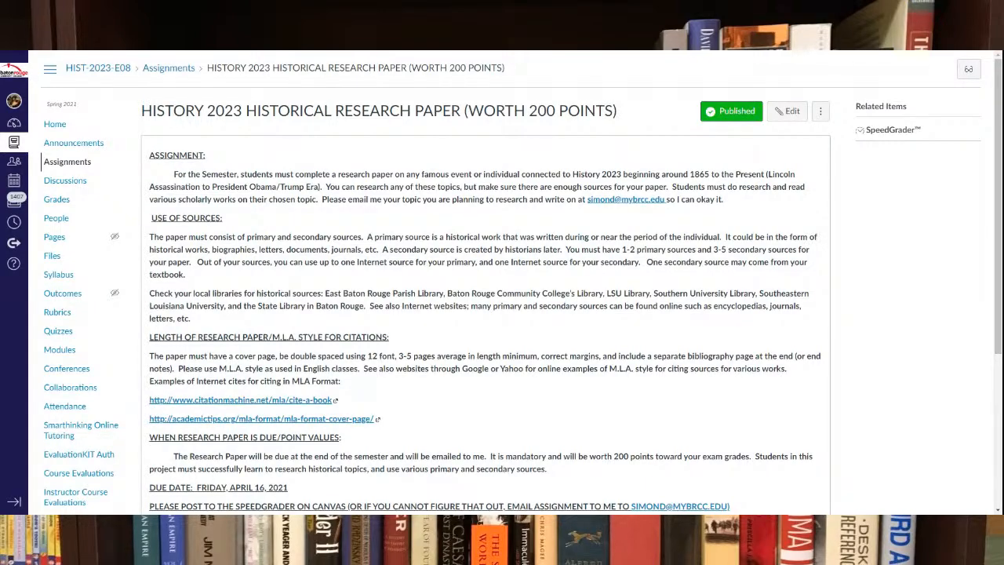
pyautogui.scroll(-3)
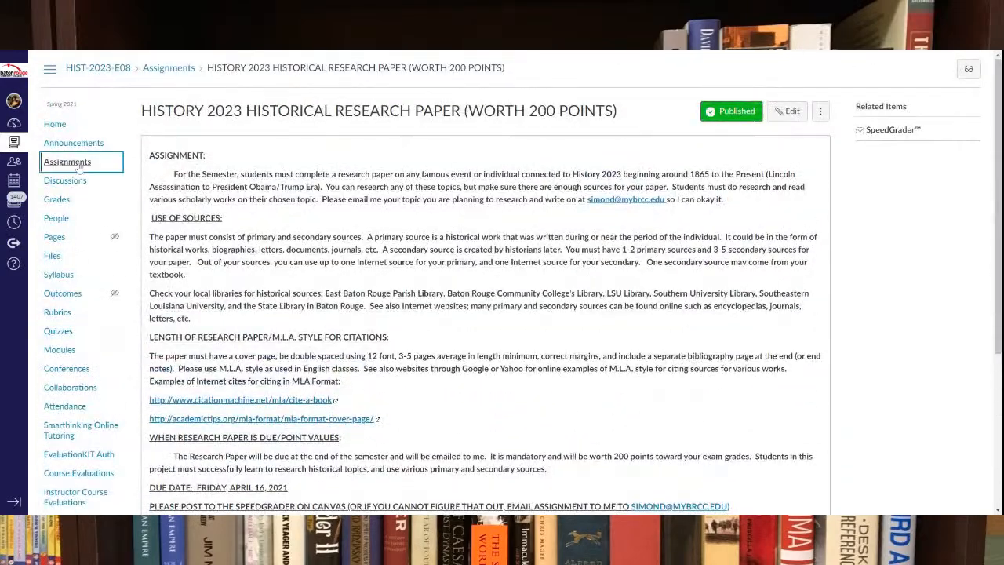
pyautogui.click(67, 161)
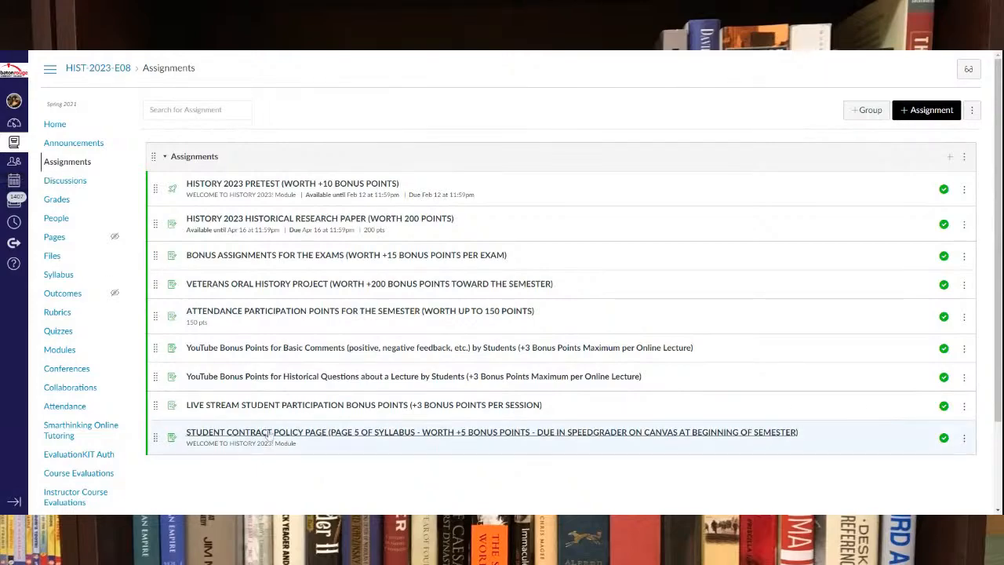
pyautogui.click(491, 432)
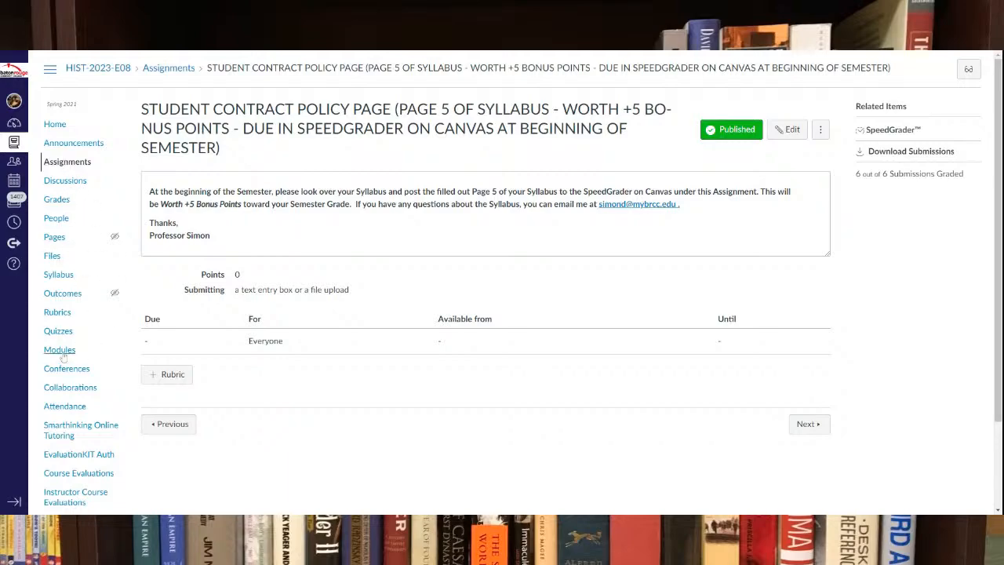
# Scroll through the course Modules: welcome, YouTube channel and Week 1 lecture modules
pyautogui.click(60, 349)
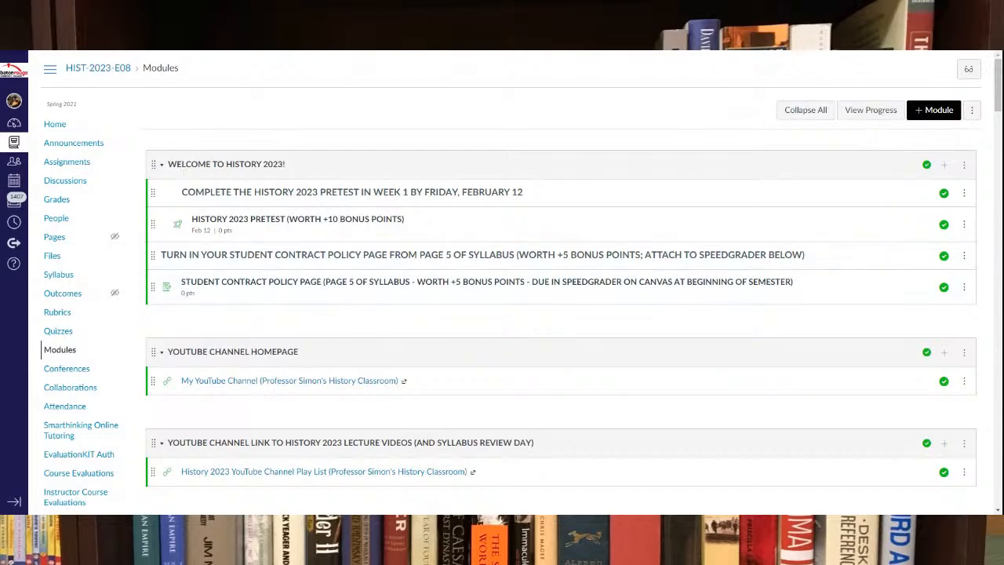
pyautogui.moveTo(557, 134)
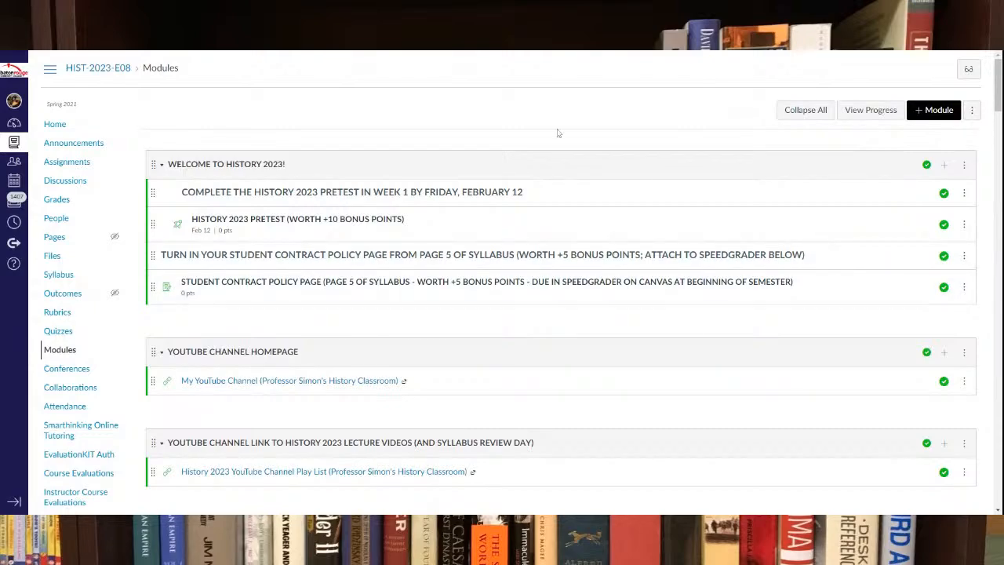
pyautogui.moveTo(283, 176)
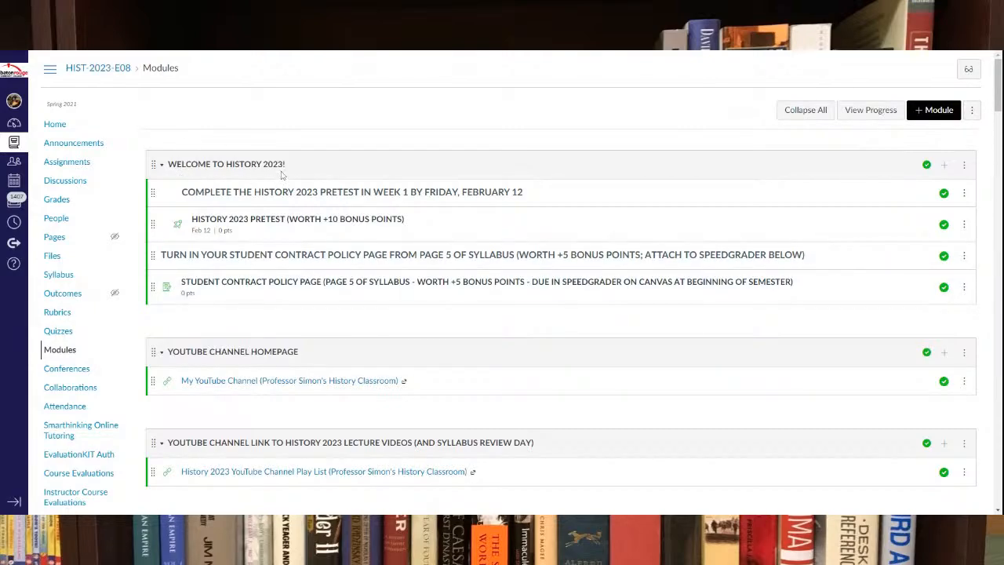
pyautogui.scroll(-3)
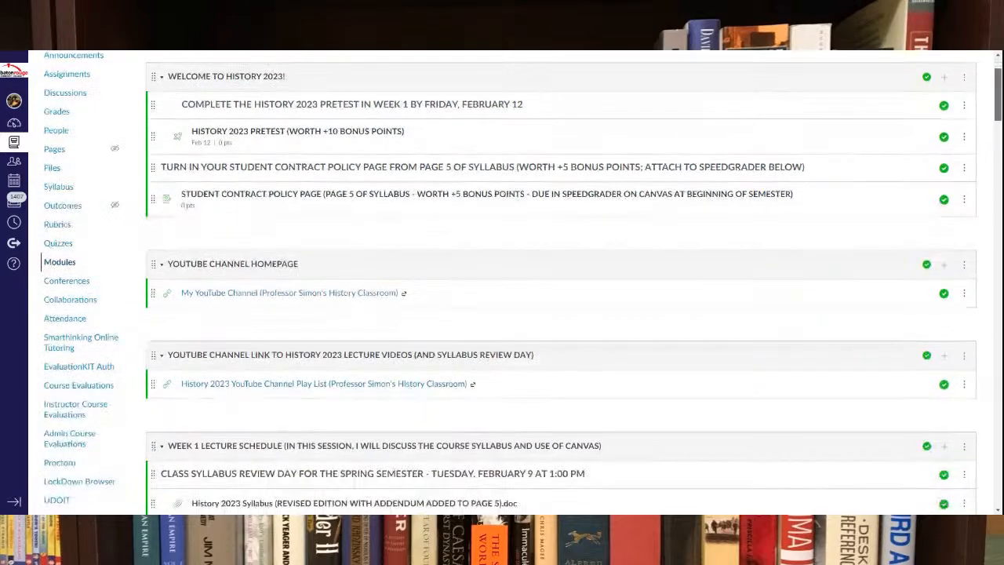
pyautogui.scroll(-3)
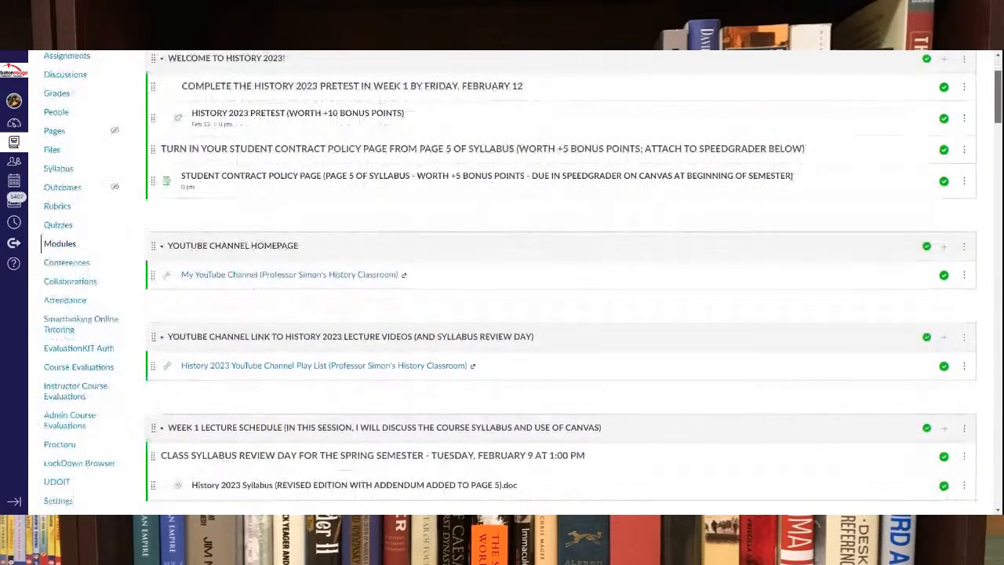
pyautogui.scroll(-3)
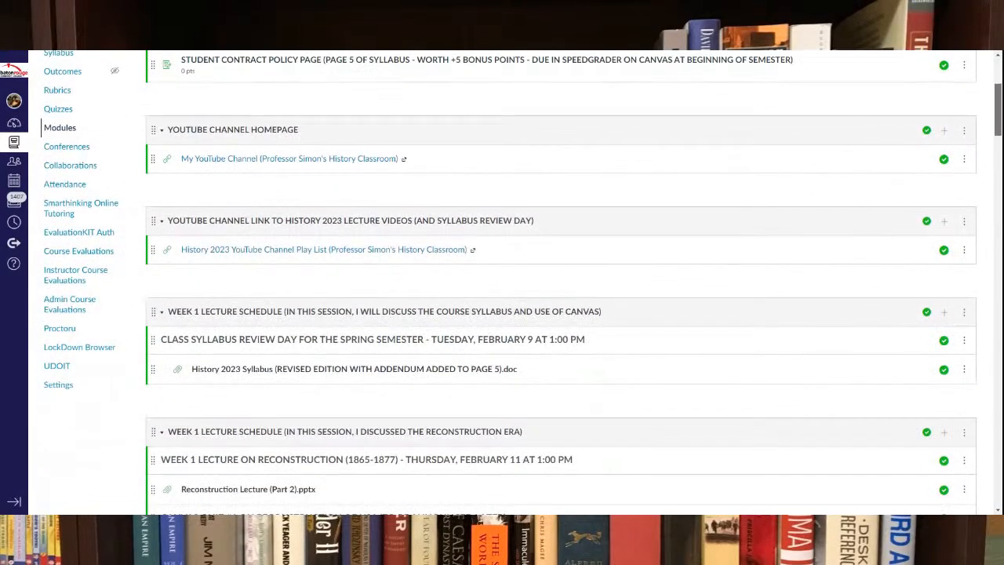
pyautogui.scroll(-3)
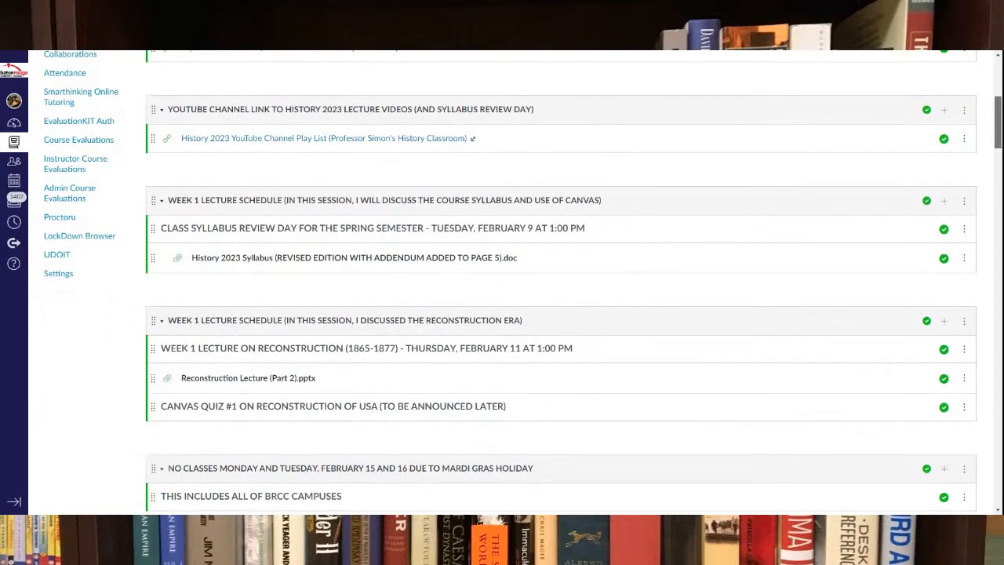
pyautogui.scroll(-3)
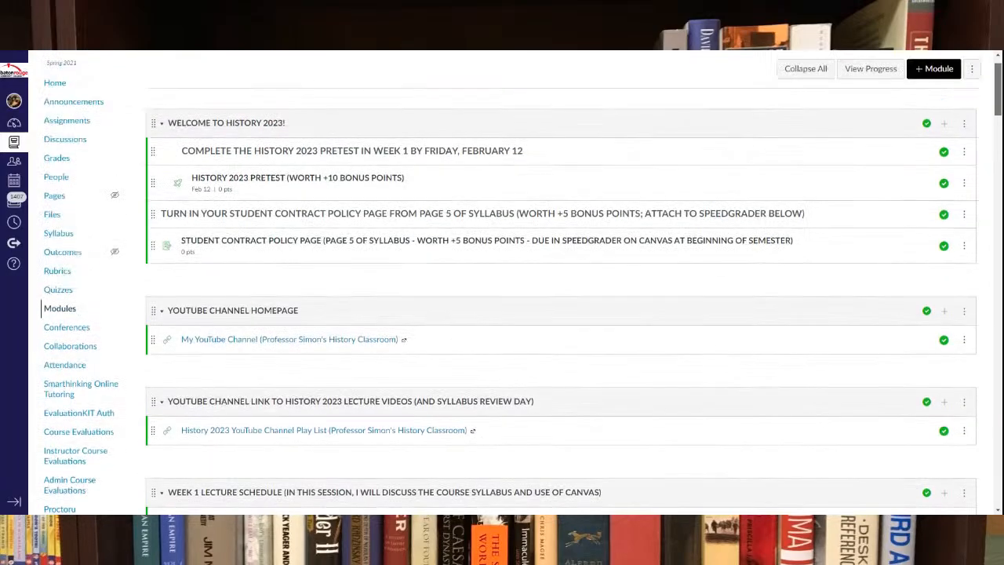
pyautogui.scroll(-3)
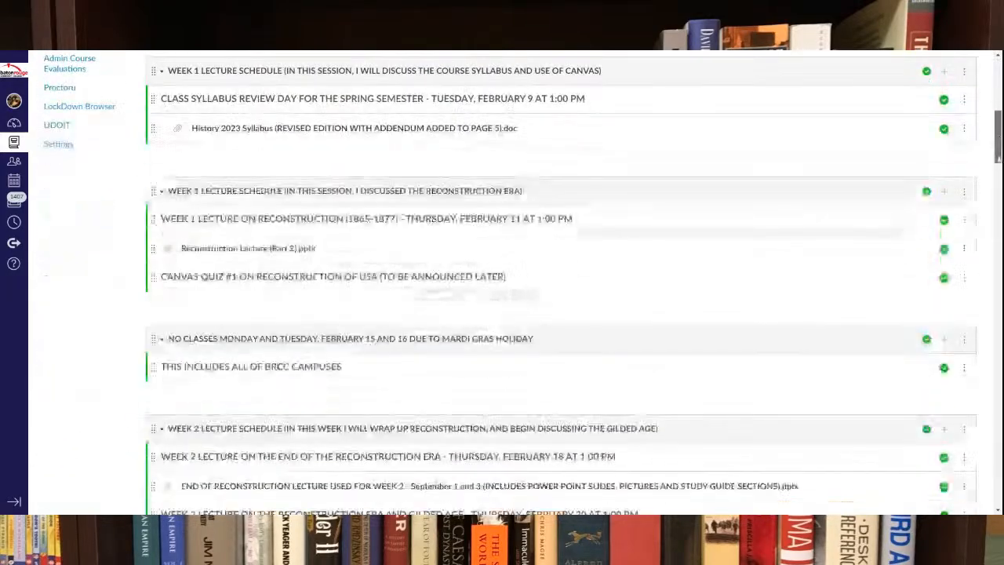
pyautogui.scroll(-3)
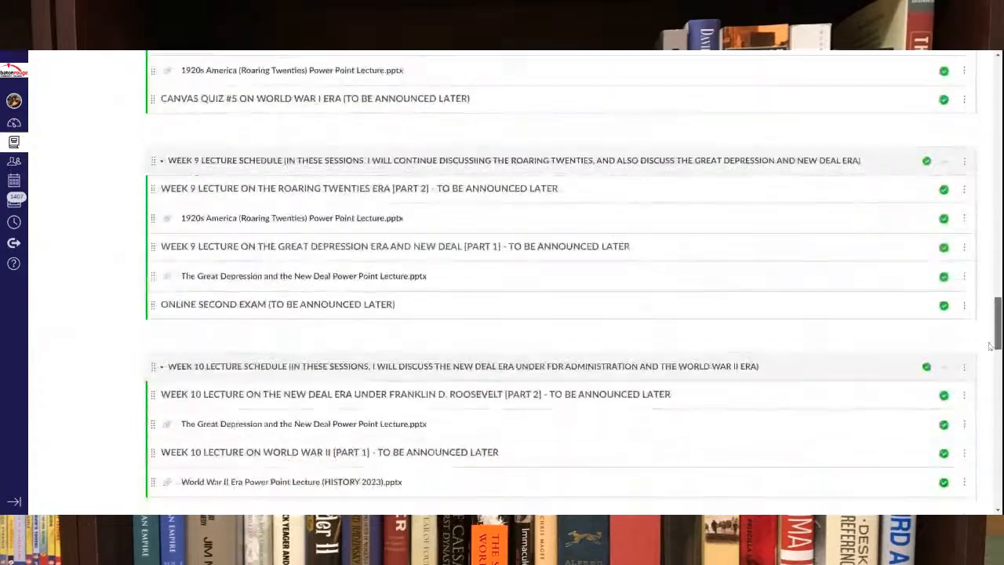
pyautogui.scroll(-3)
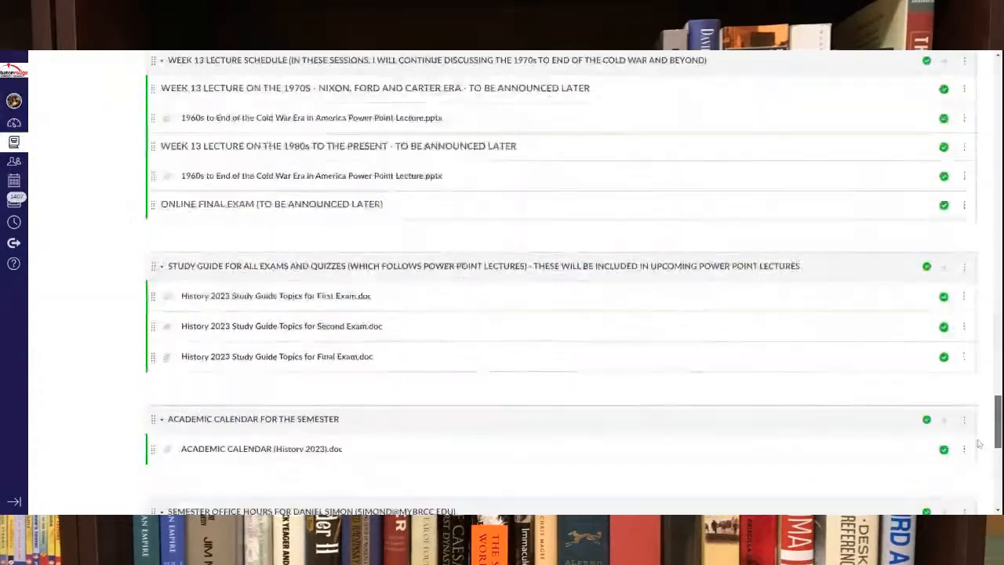
pyautogui.scroll(-3)
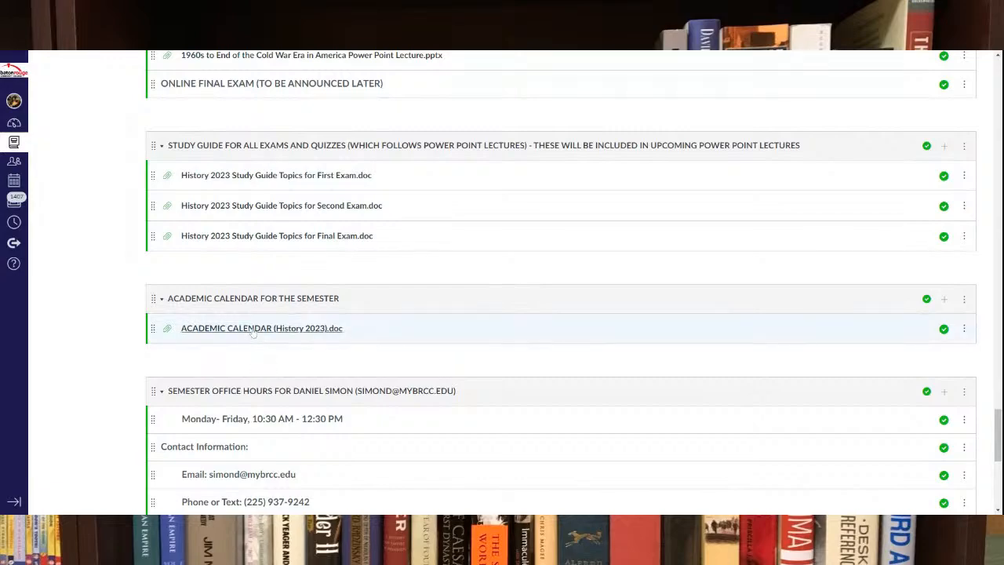
pyautogui.scroll(-3)
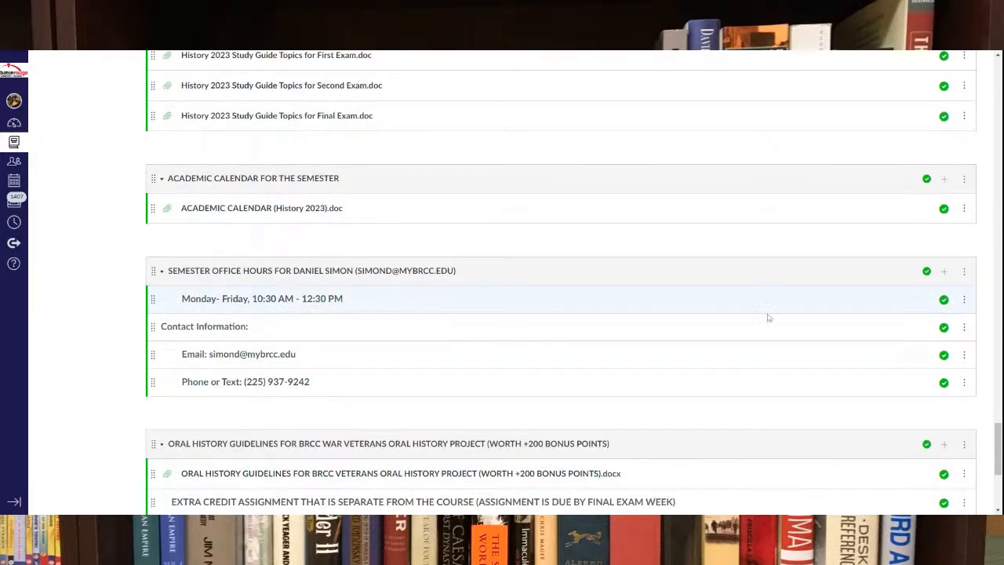
pyautogui.scroll(-3)
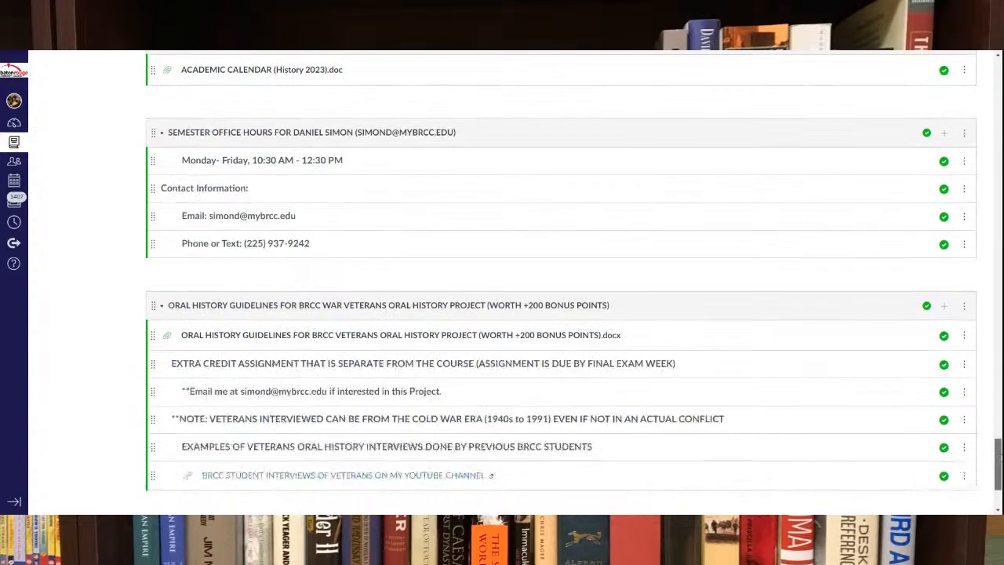
pyautogui.scroll(-3)
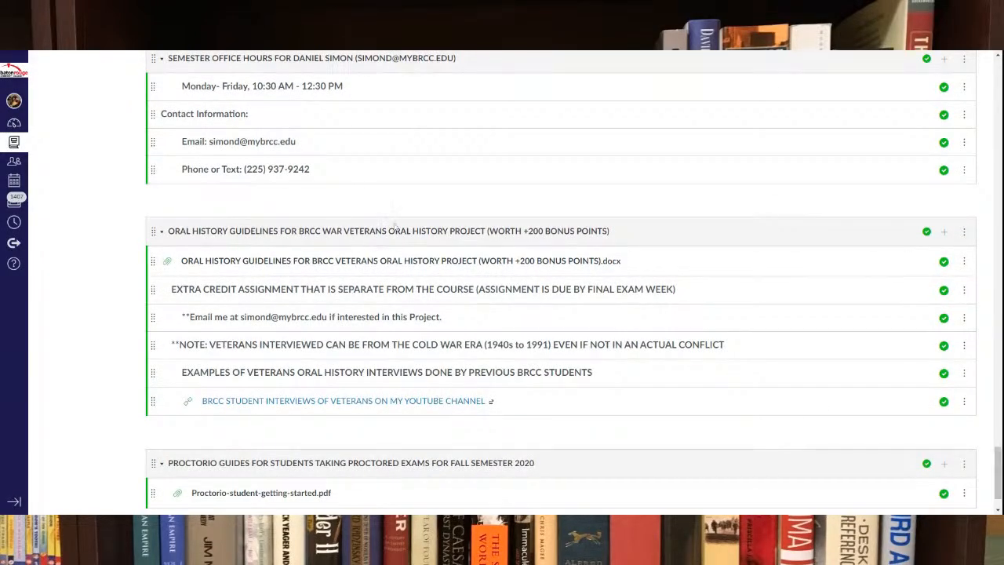
pyautogui.scroll(-3)
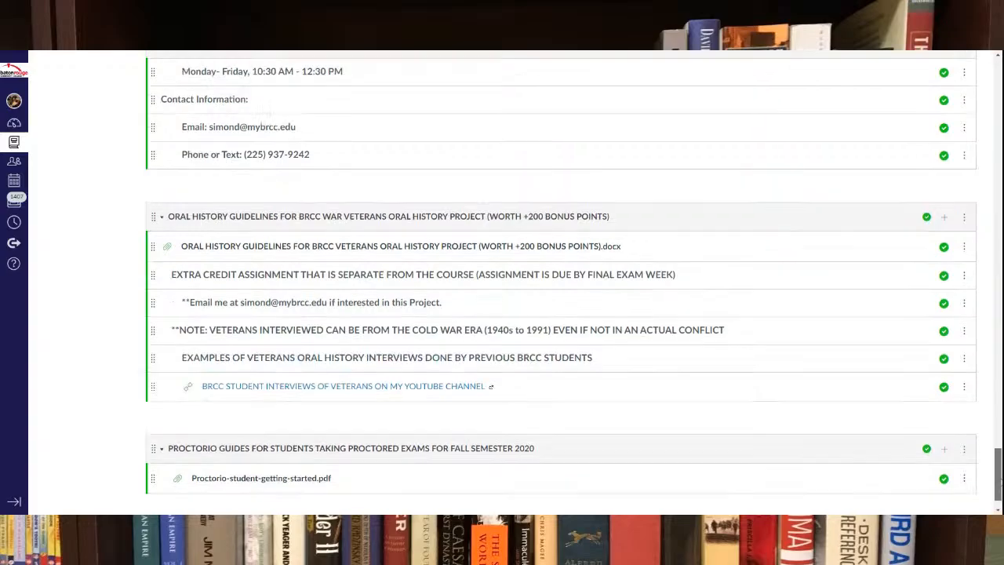
pyautogui.scroll(3)
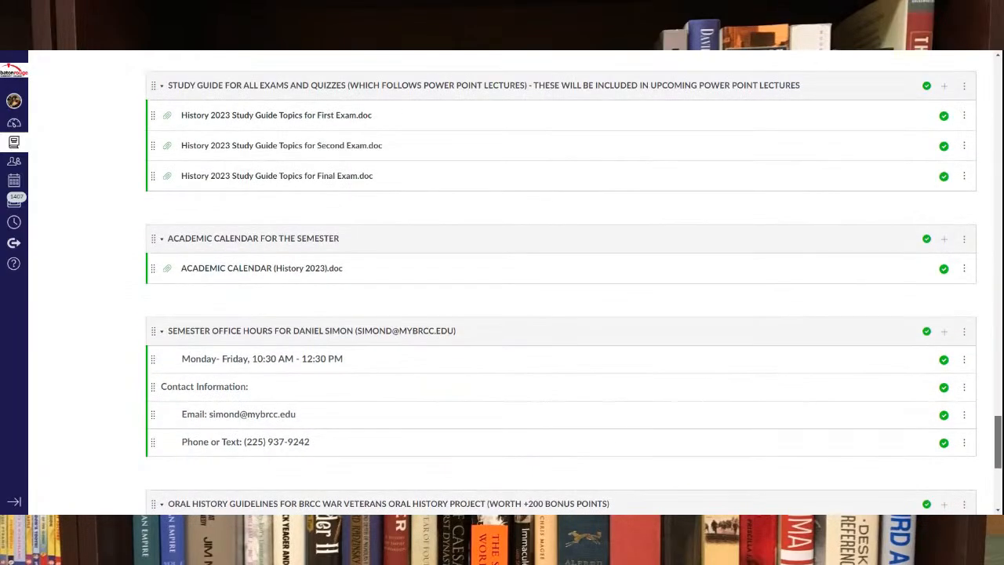